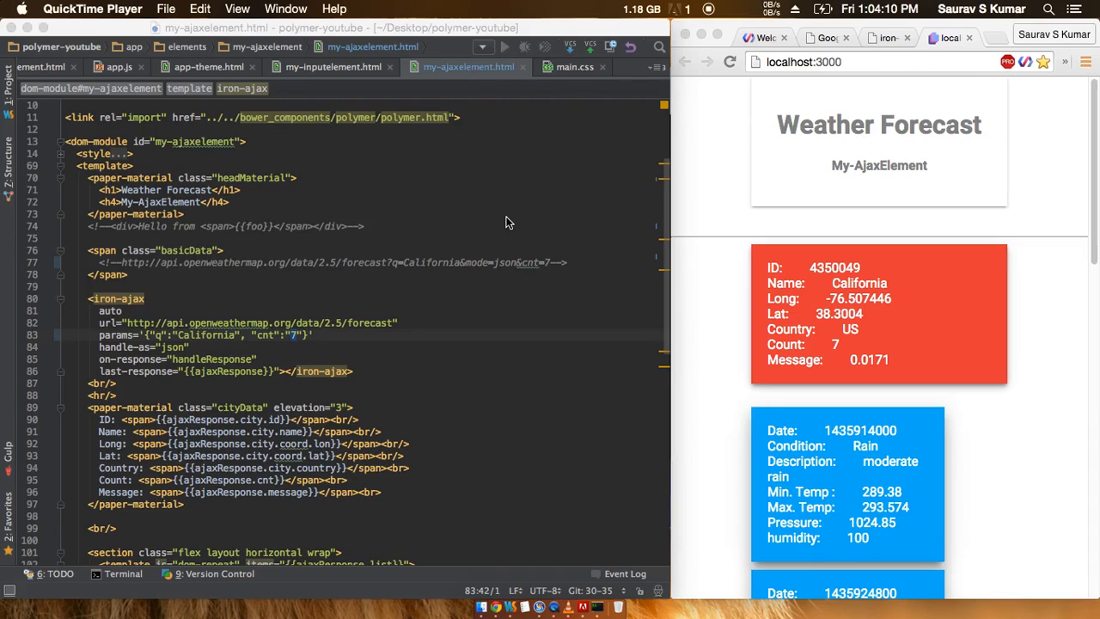
left_click(881, 212)
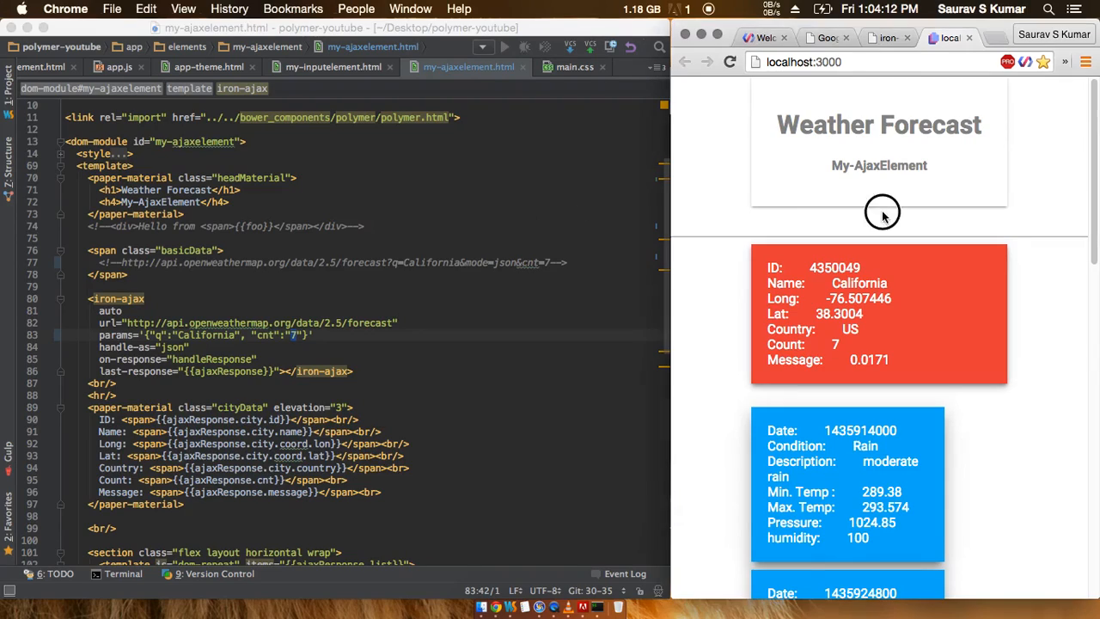
mouse_move(374, 296)
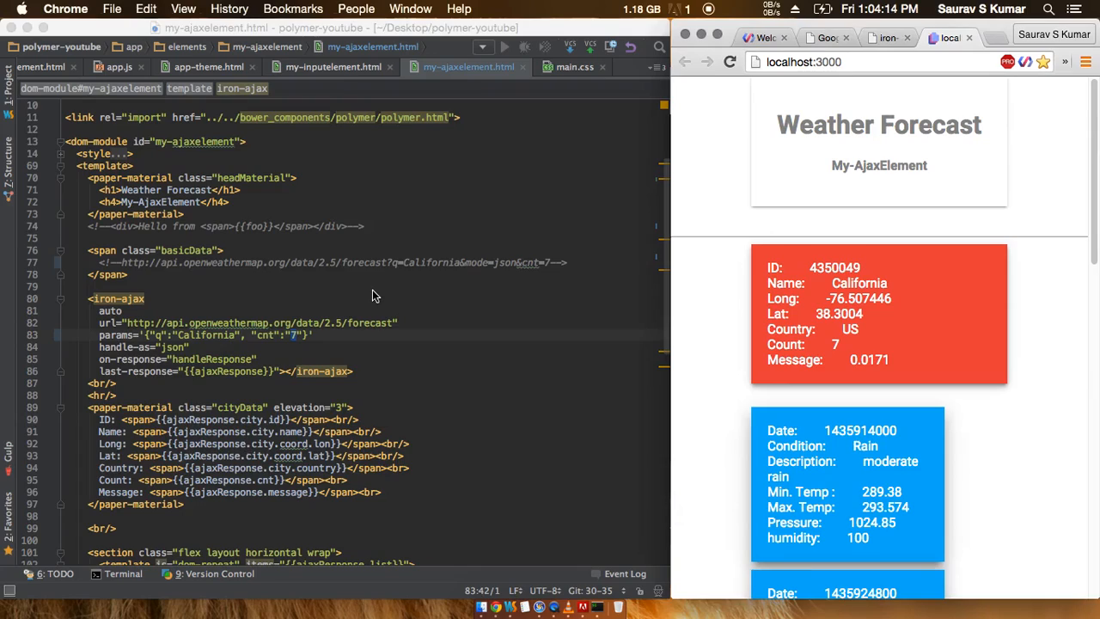
mouse_move(138, 322)
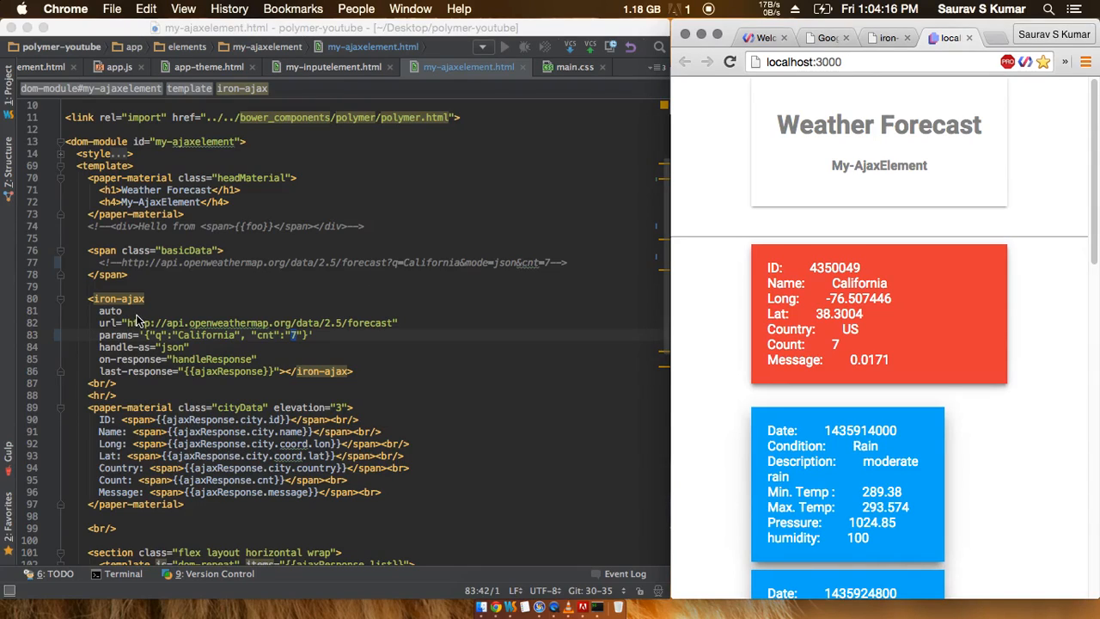
double_click(110, 310)
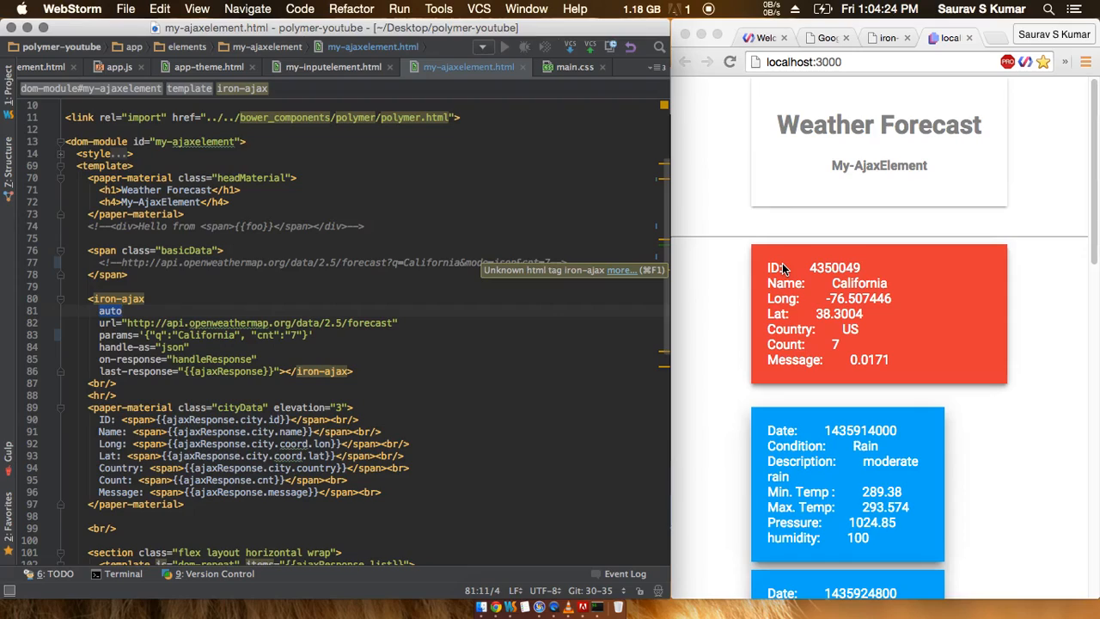
mouse_move(831, 300)
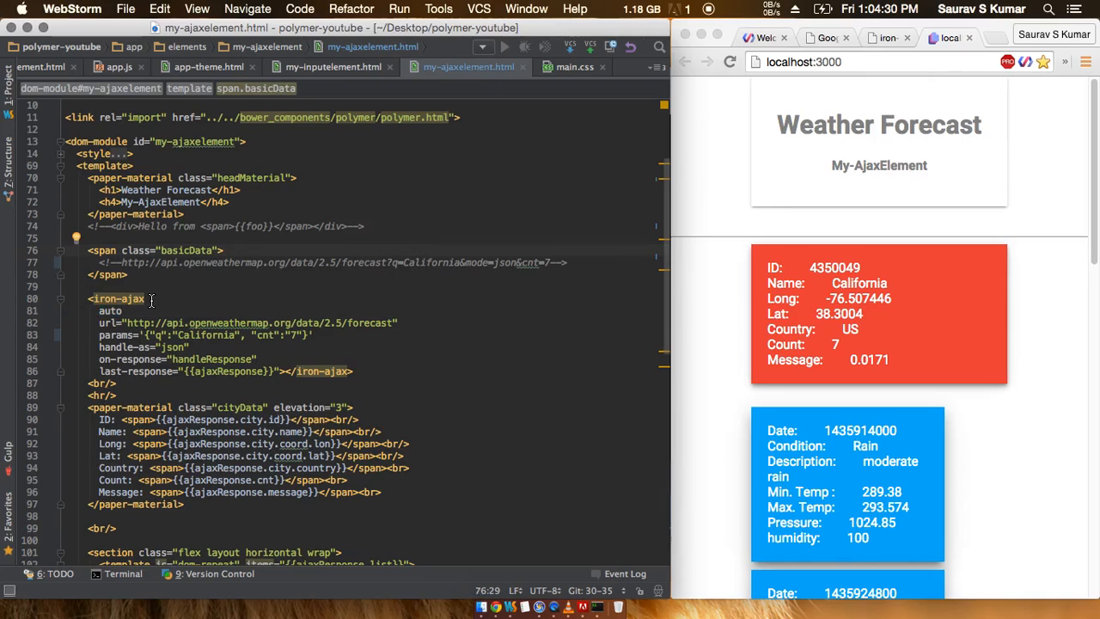
left_click(512, 281)
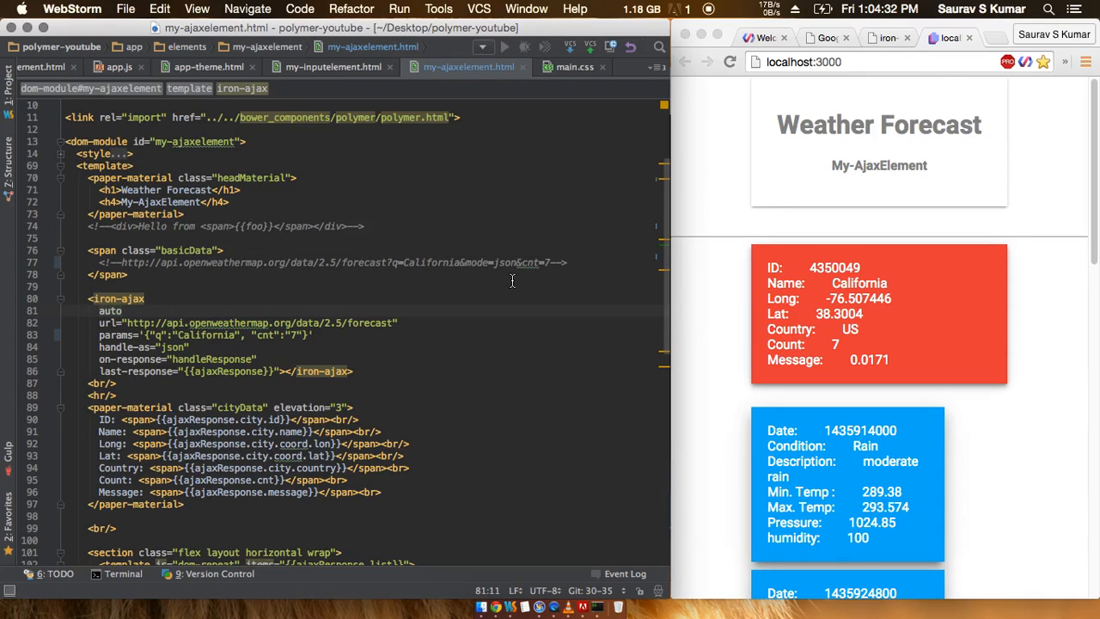
left_click(879, 165)
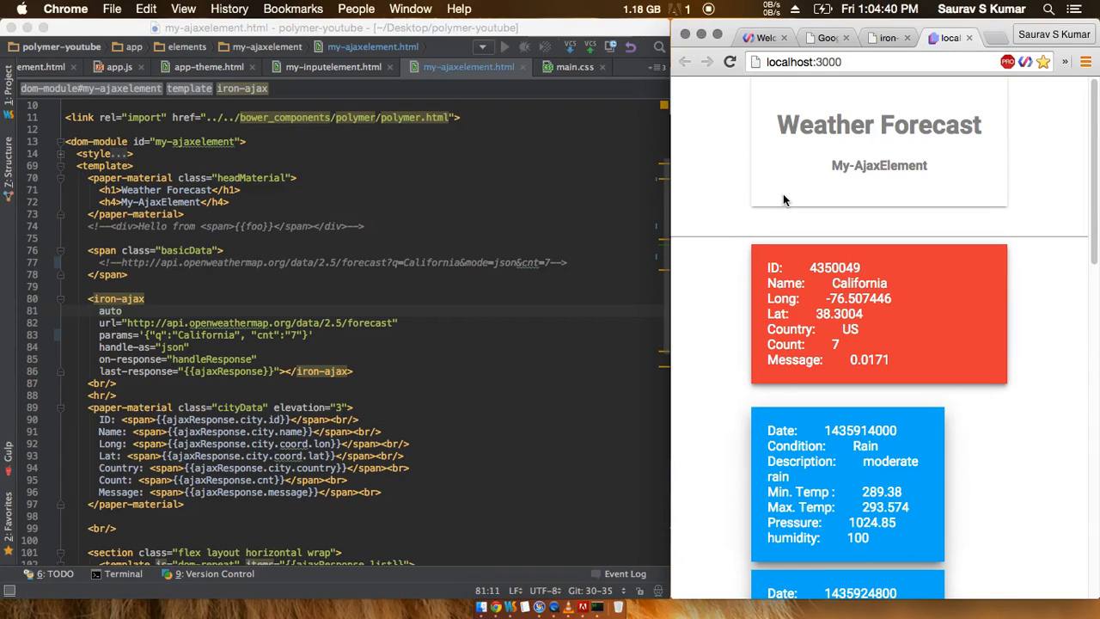
mouse_move(808, 217)
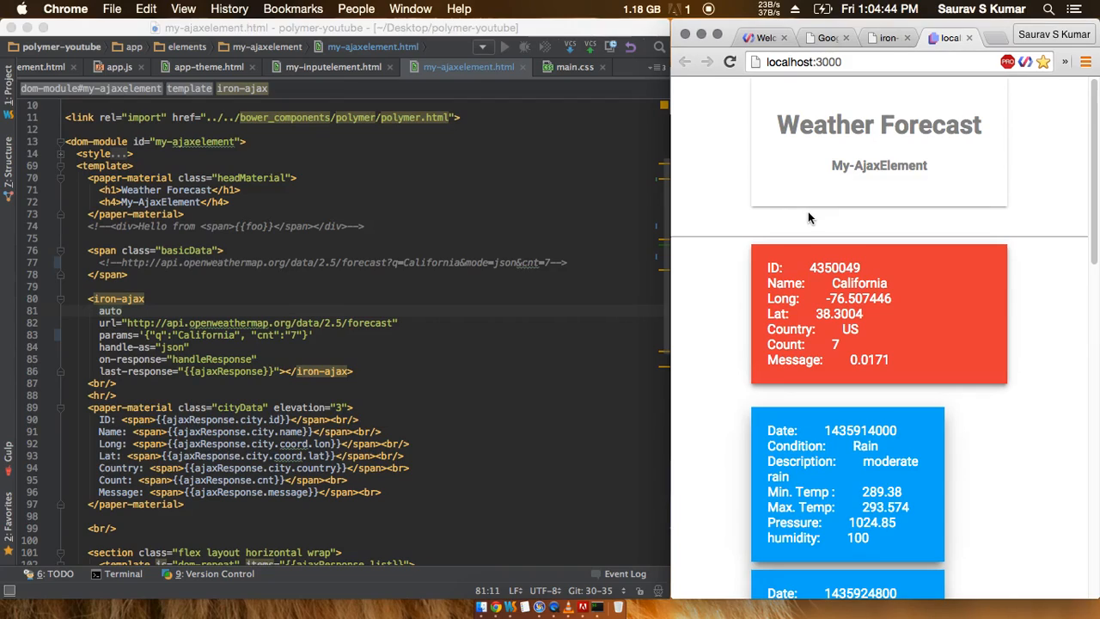
mouse_move(662, 238)
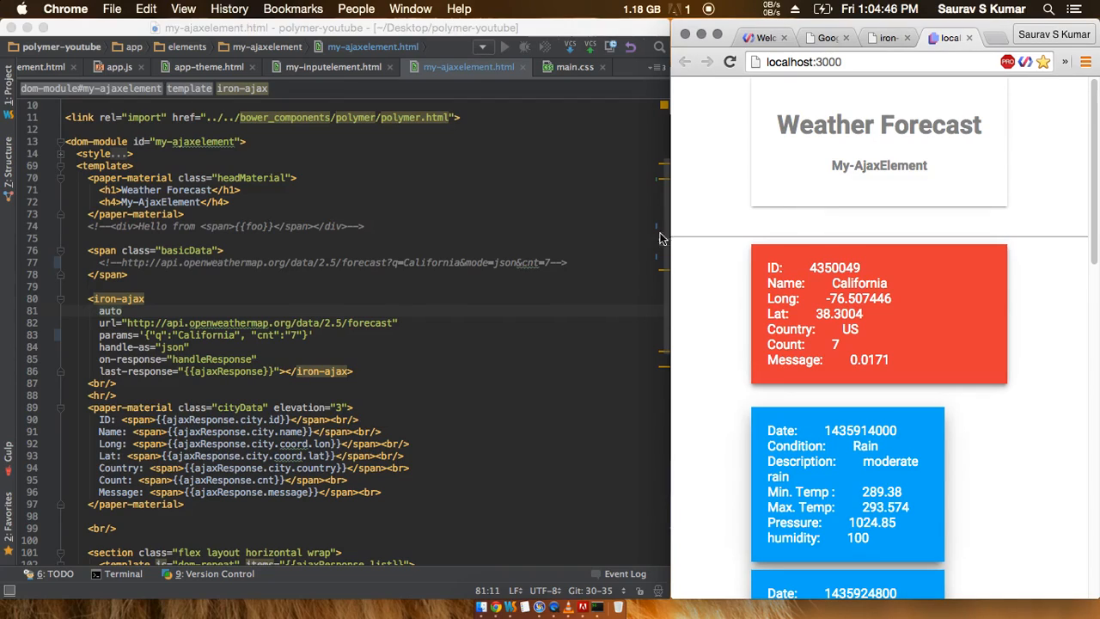
double_click(206, 335)
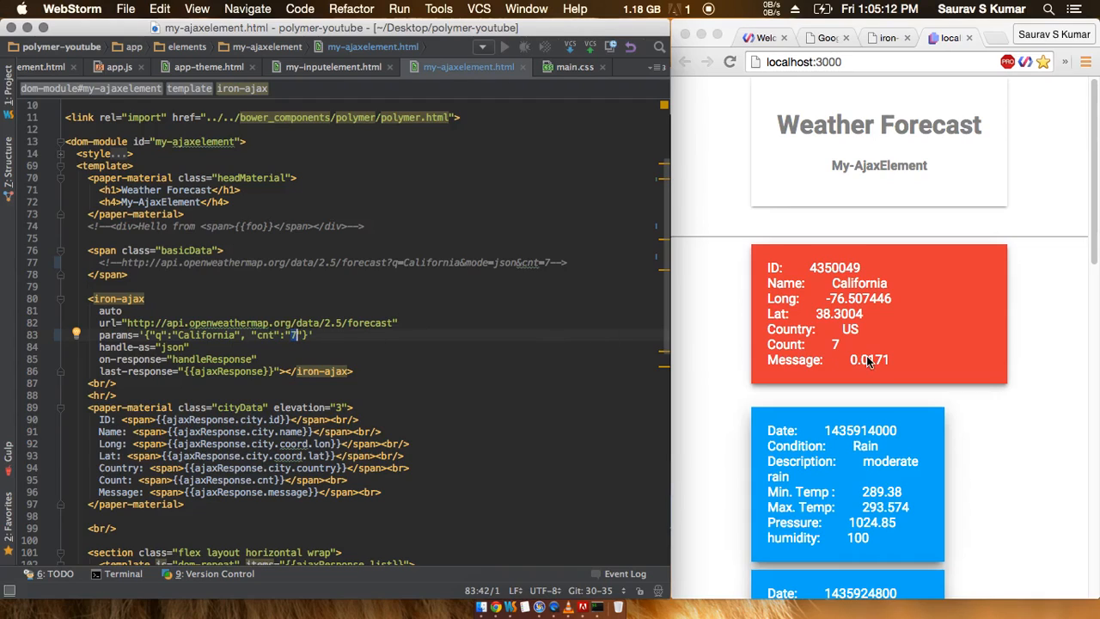
scroll("down", 3)
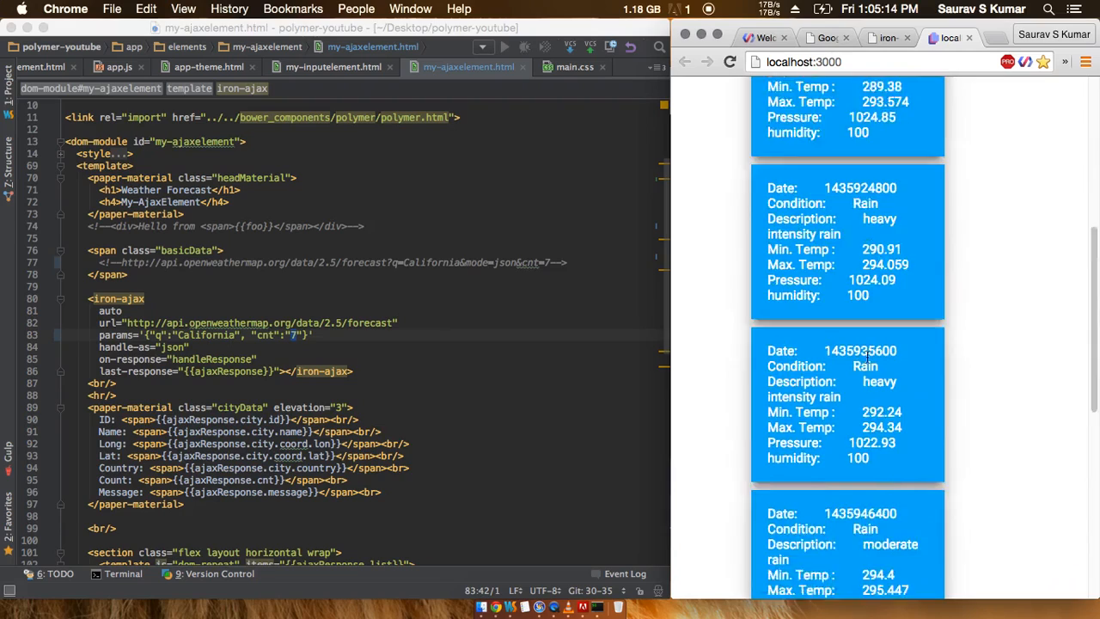
scroll("up", 3)
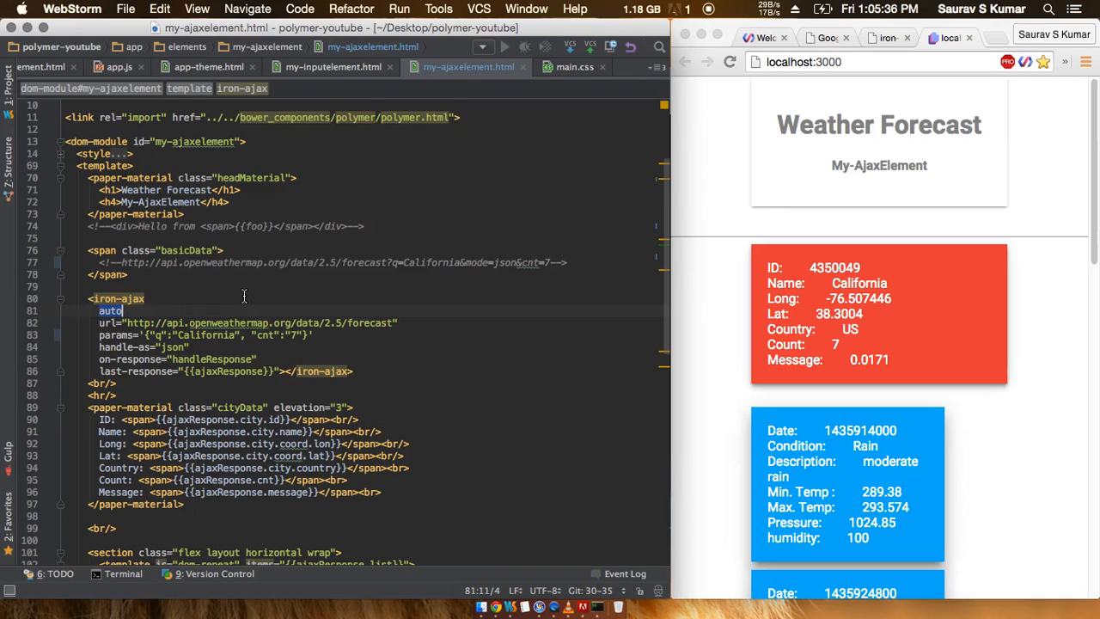
mouse_move(671, 298)
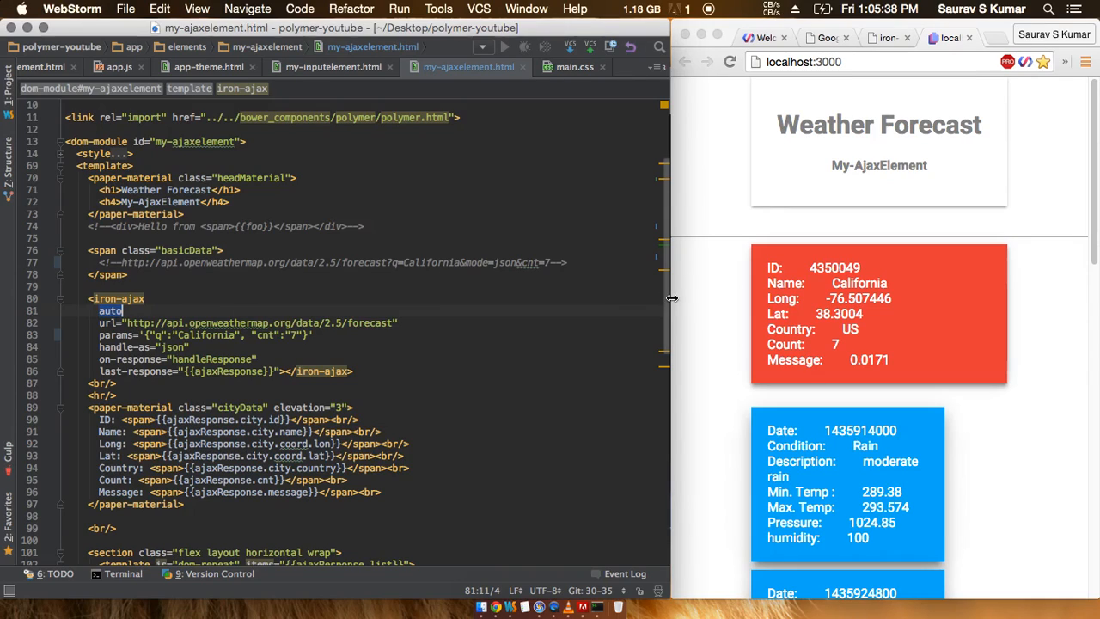
scroll("down", 3)
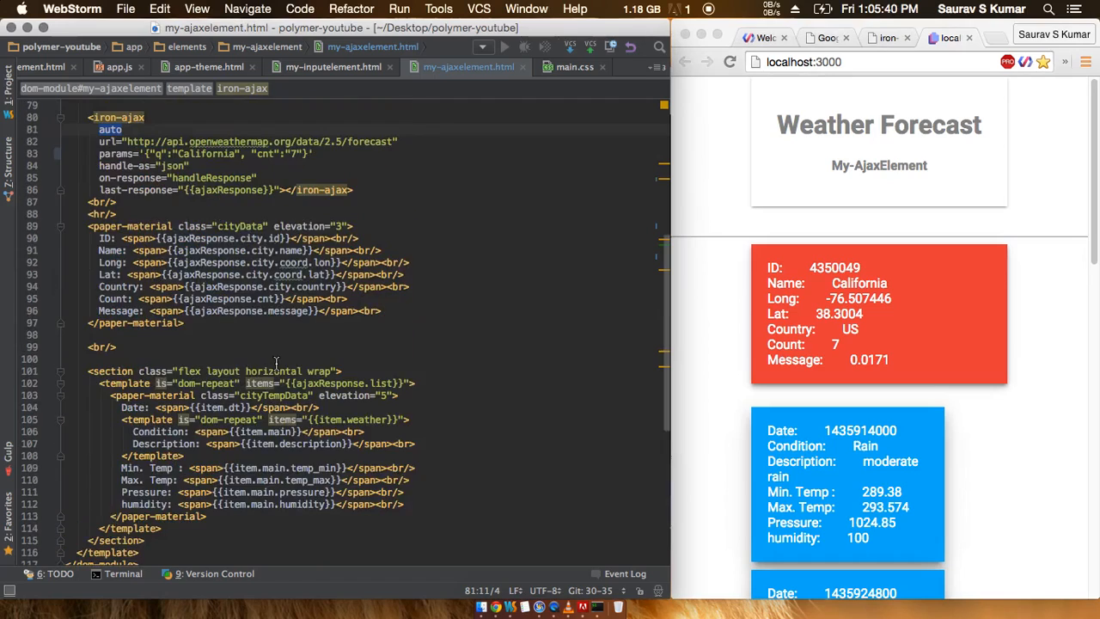
scroll("up", 3)
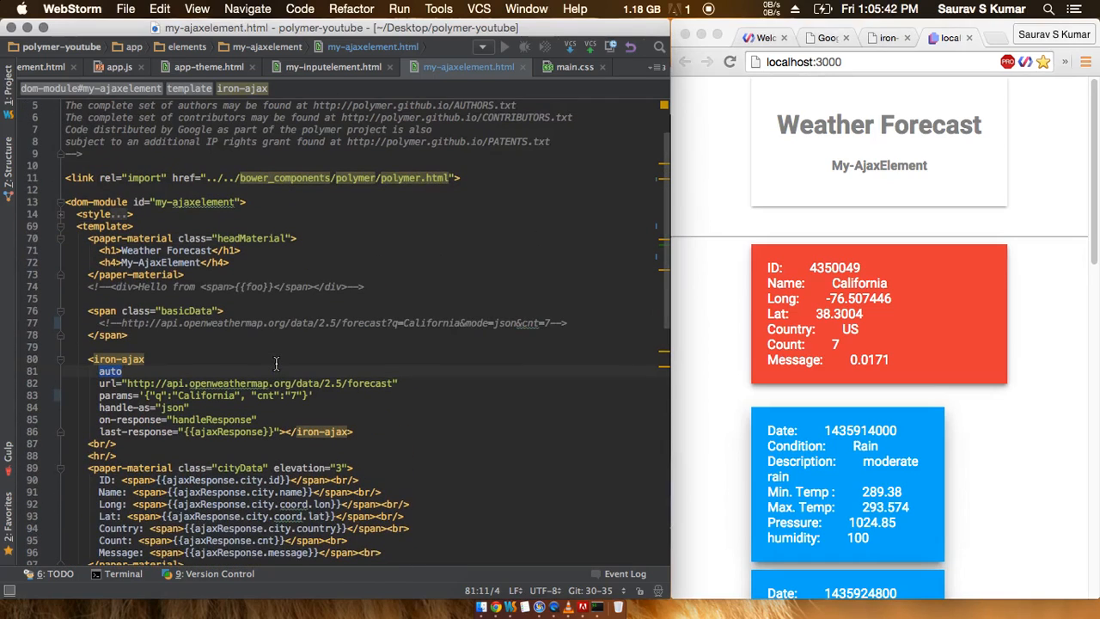
left_click(1014, 330)
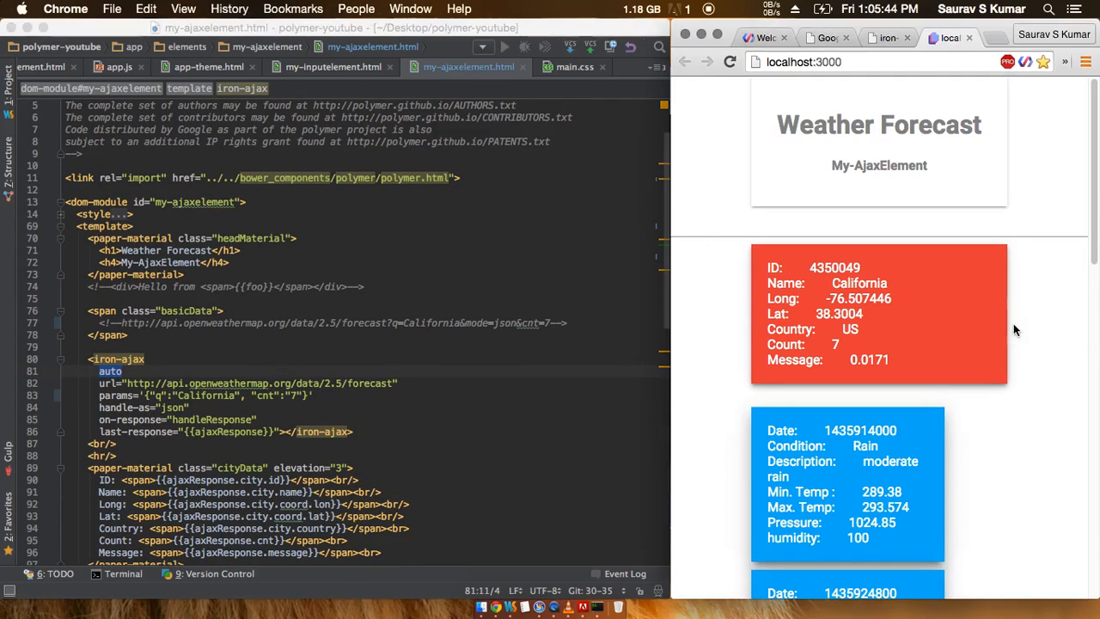
mouse_move(327, 380)
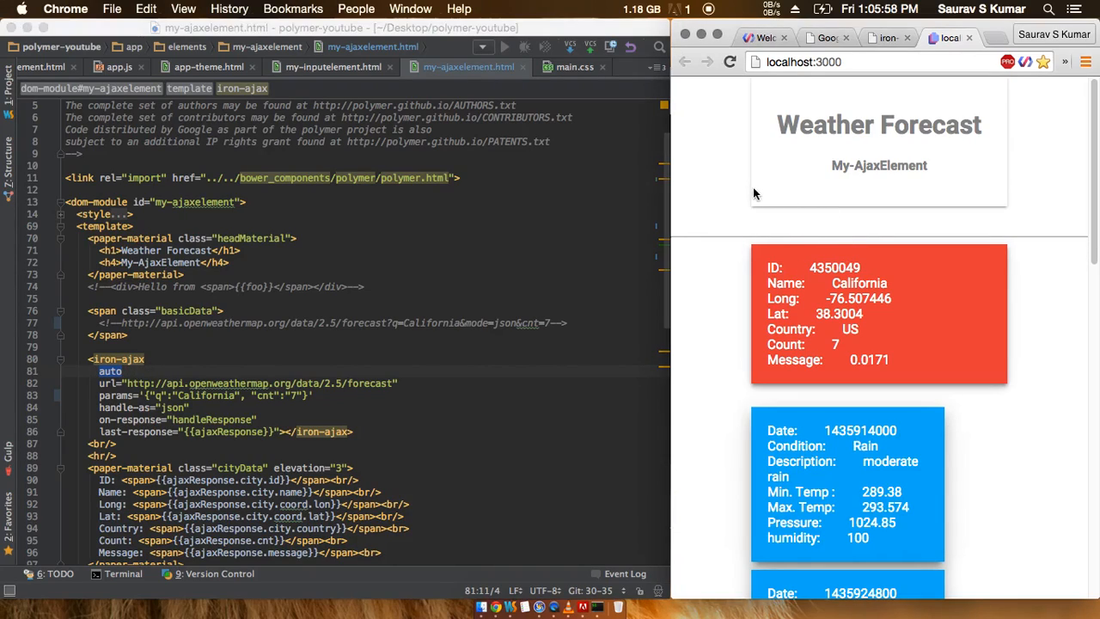
mouse_move(127, 430)
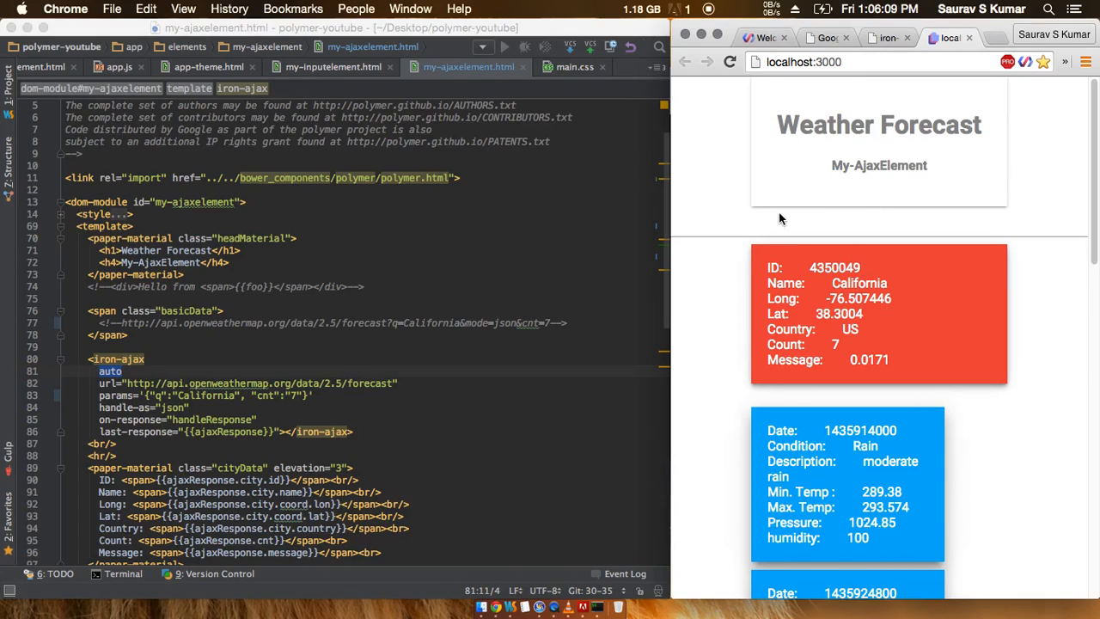
mouse_move(383, 353)
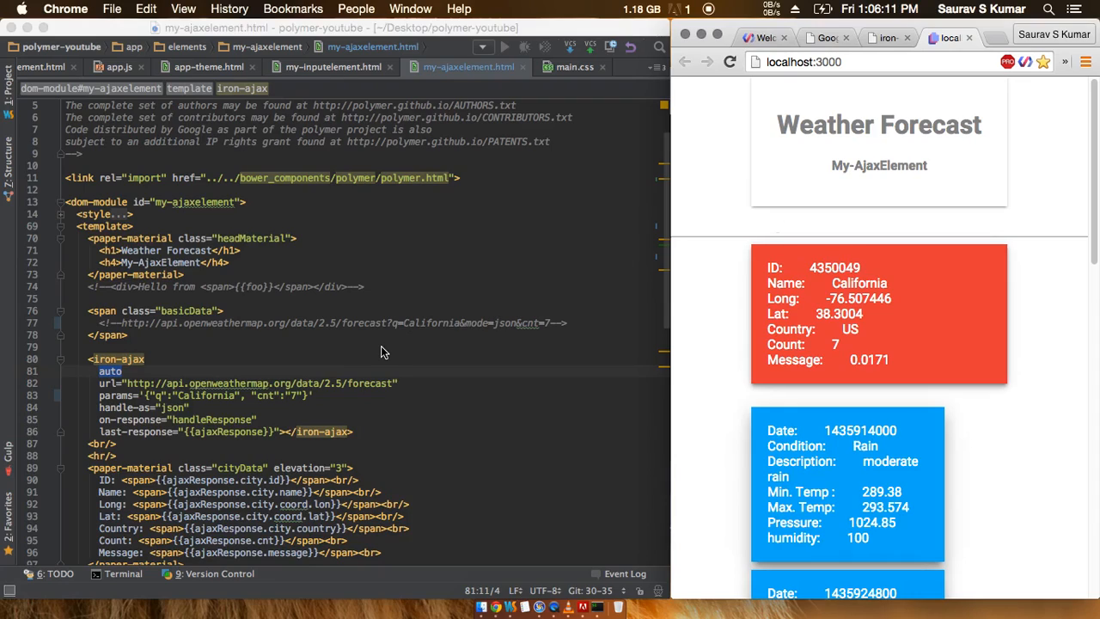
left_click(293, 396)
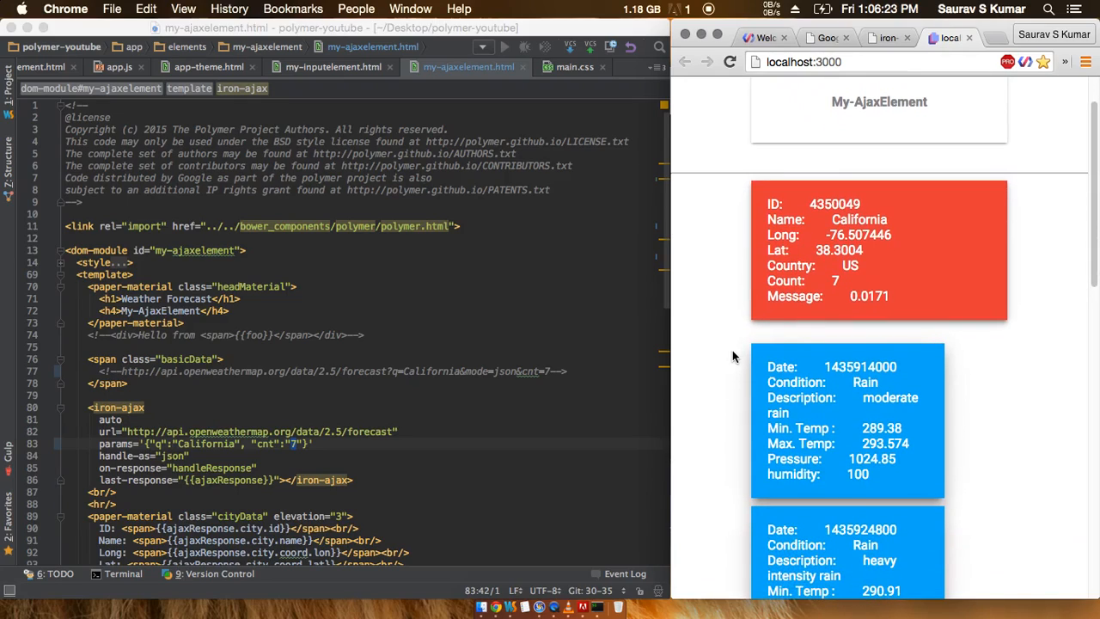
mouse_move(339, 449)
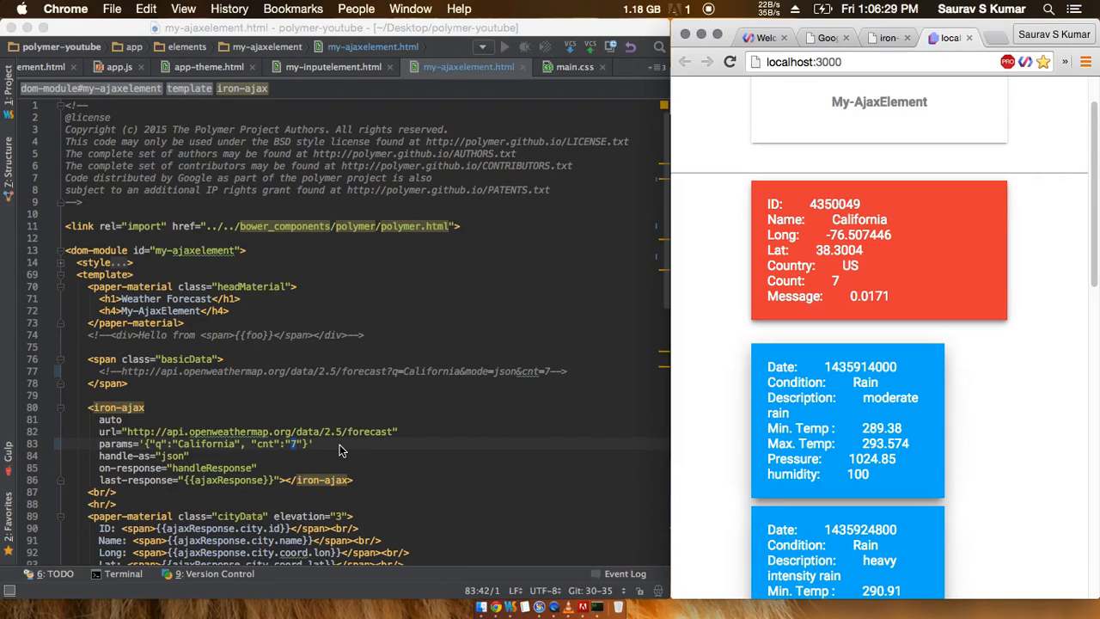
mouse_move(606, 417)
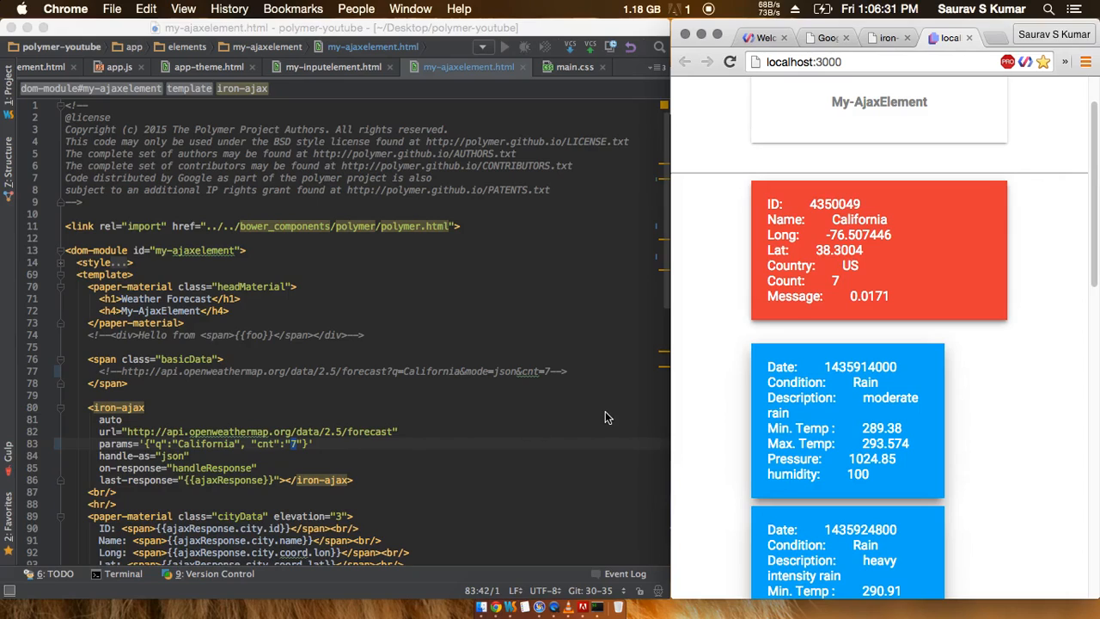
mouse_move(972, 398)
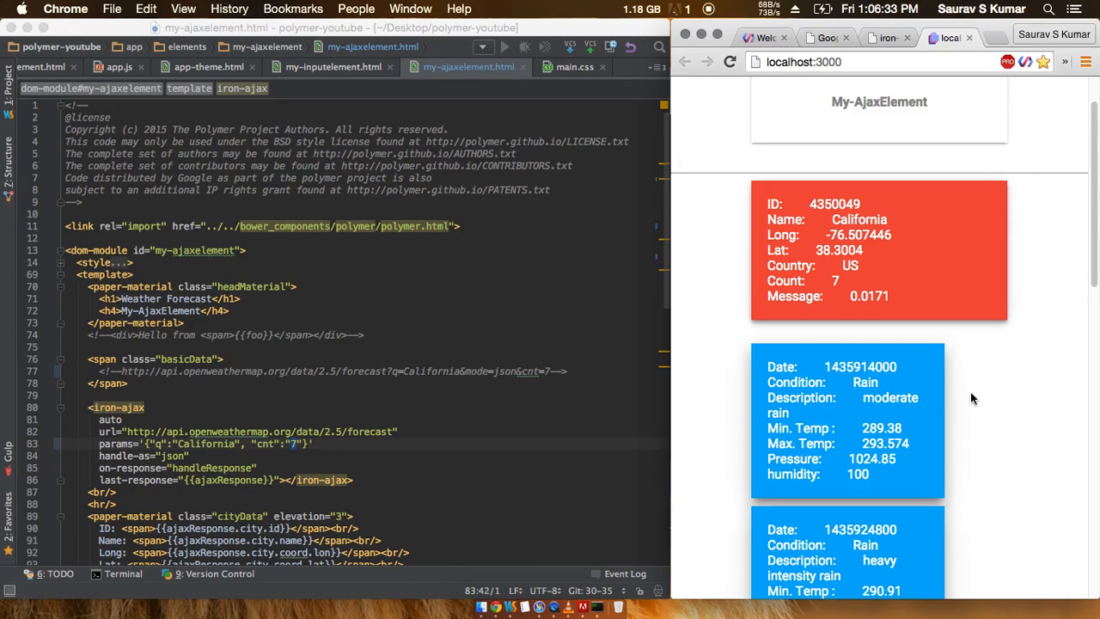
scroll("down", 3)
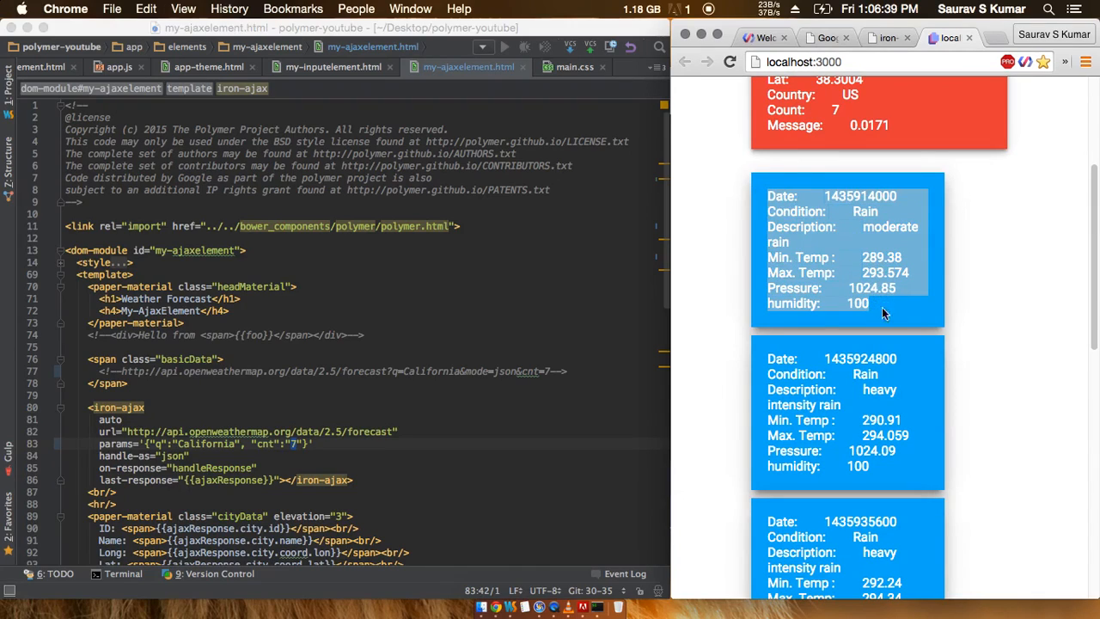
scroll("up", 3)
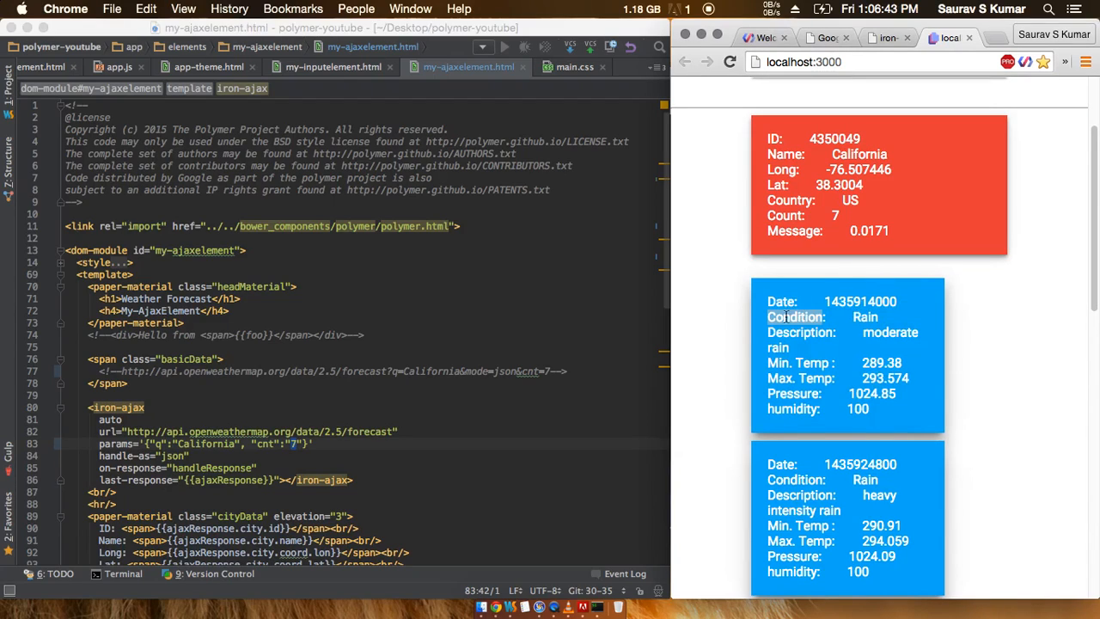
scroll("down", 3)
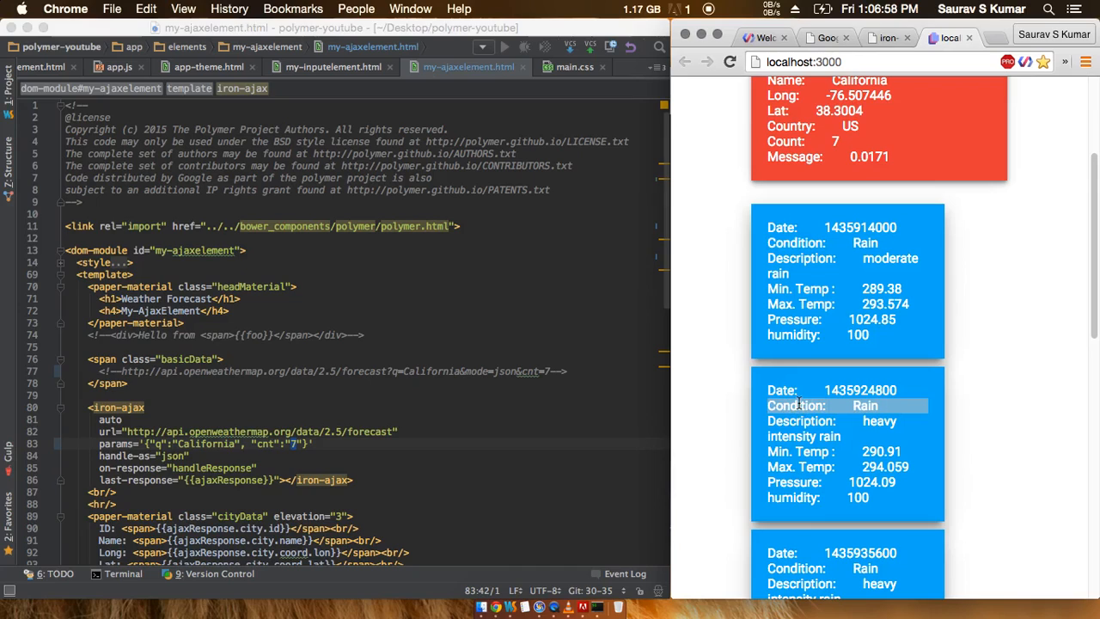
mouse_move(987, 434)
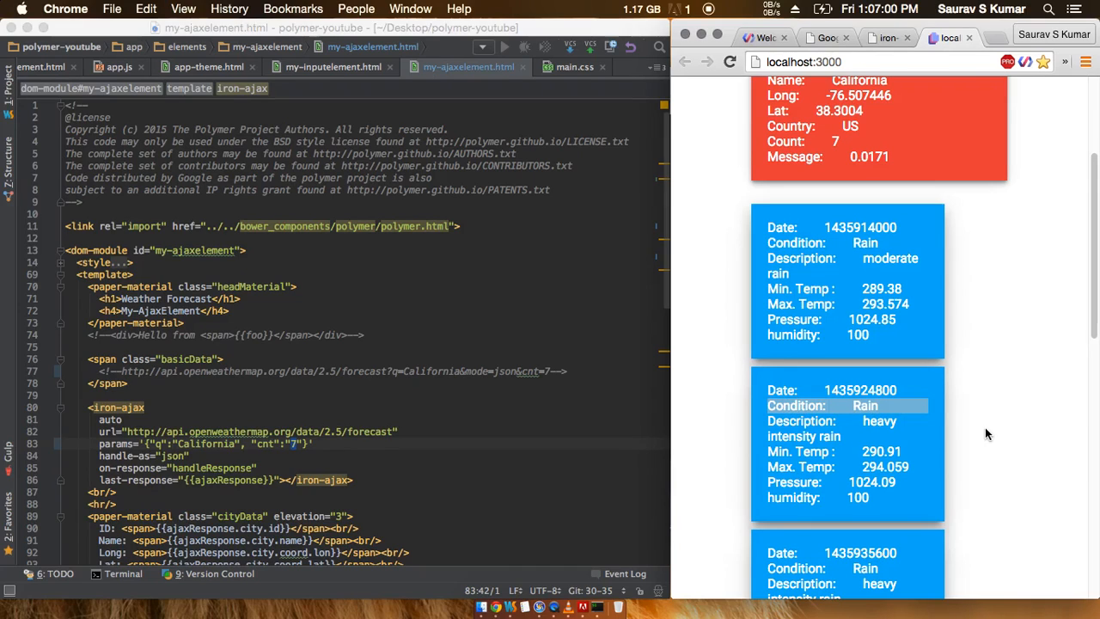
scroll("up", 3)
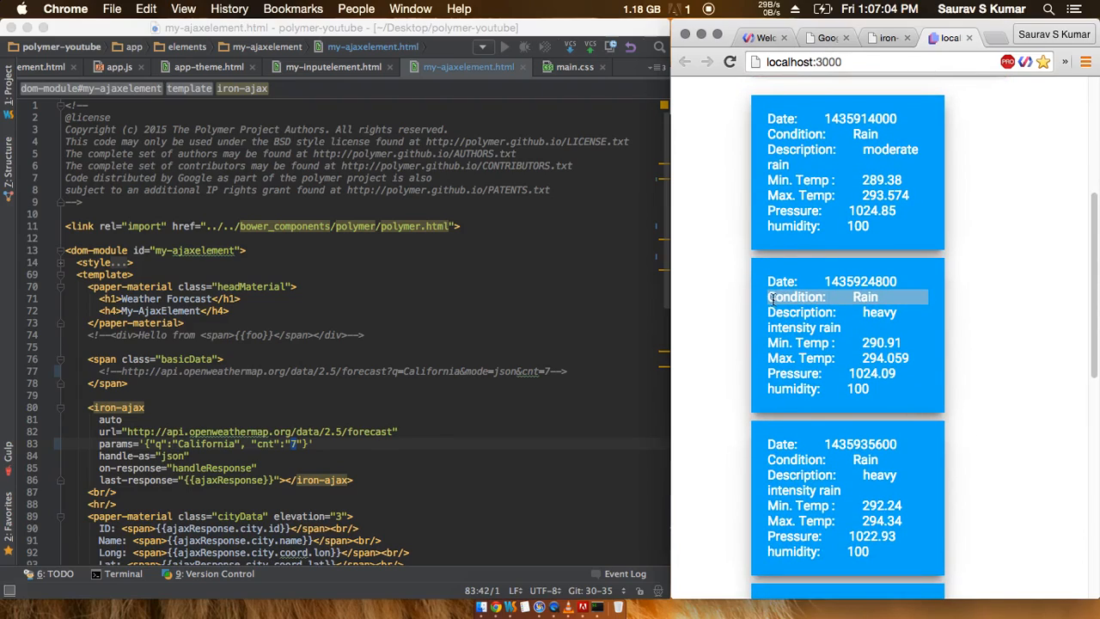
scroll("up", 3)
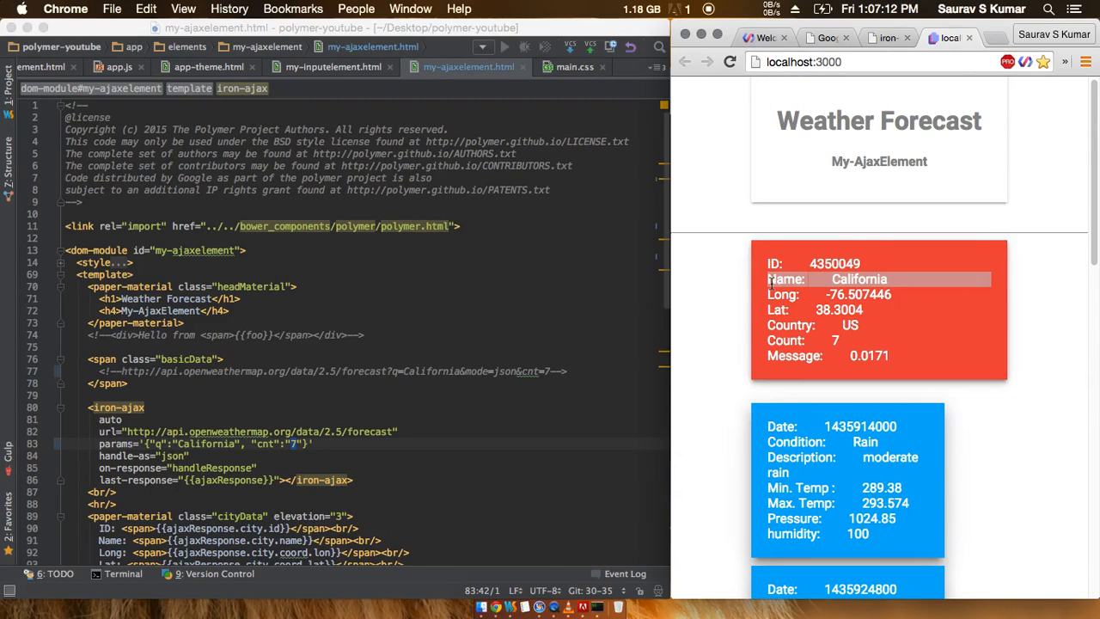
mouse_move(776, 310)
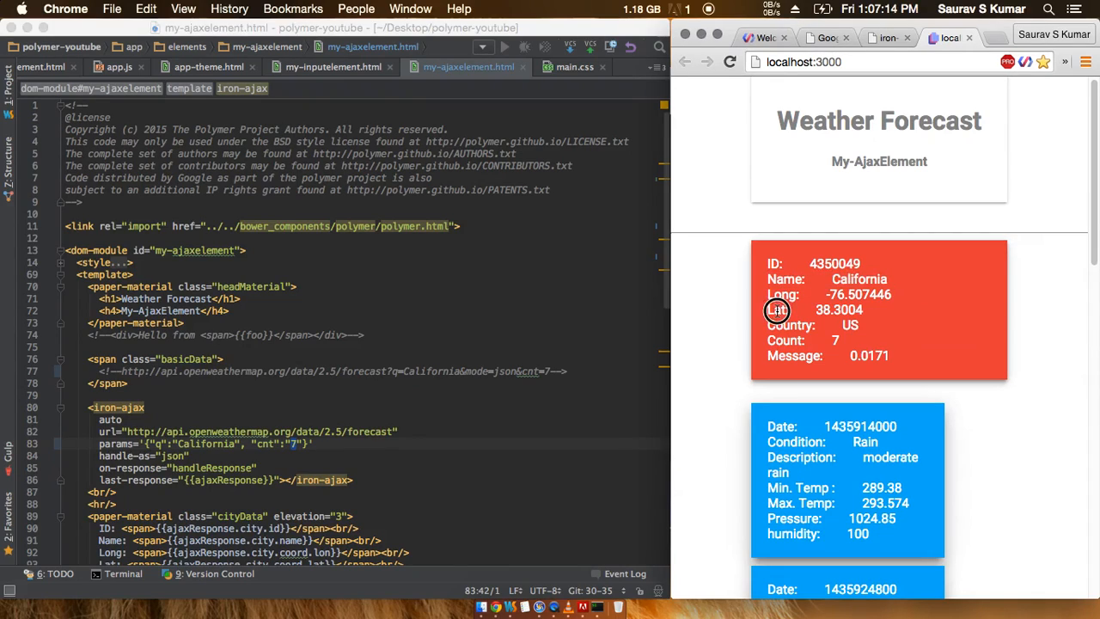
scroll("down", 3)
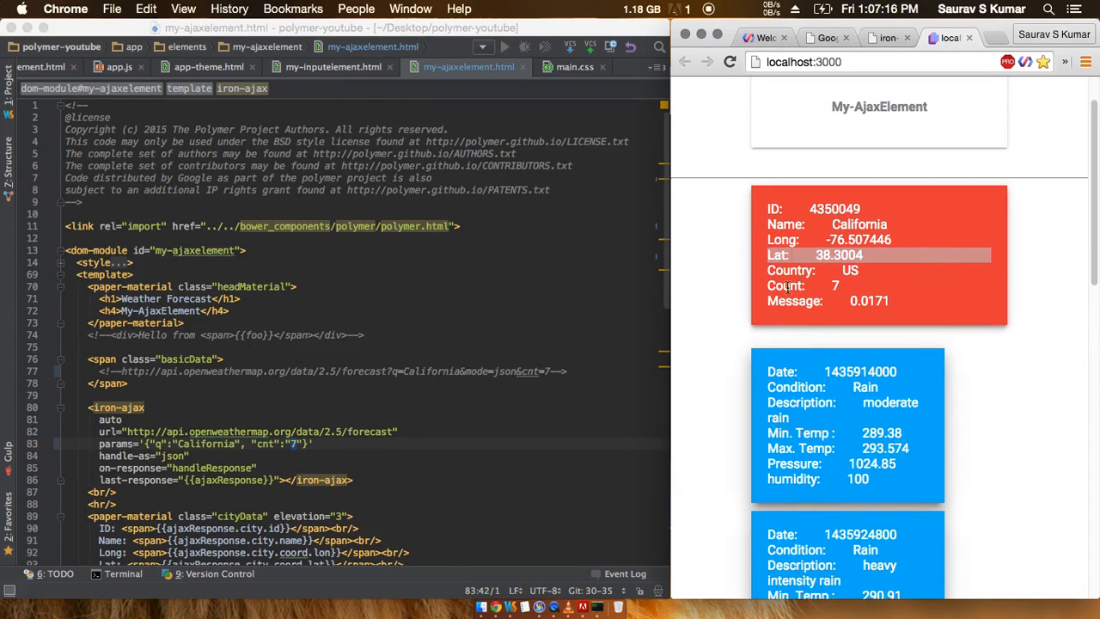